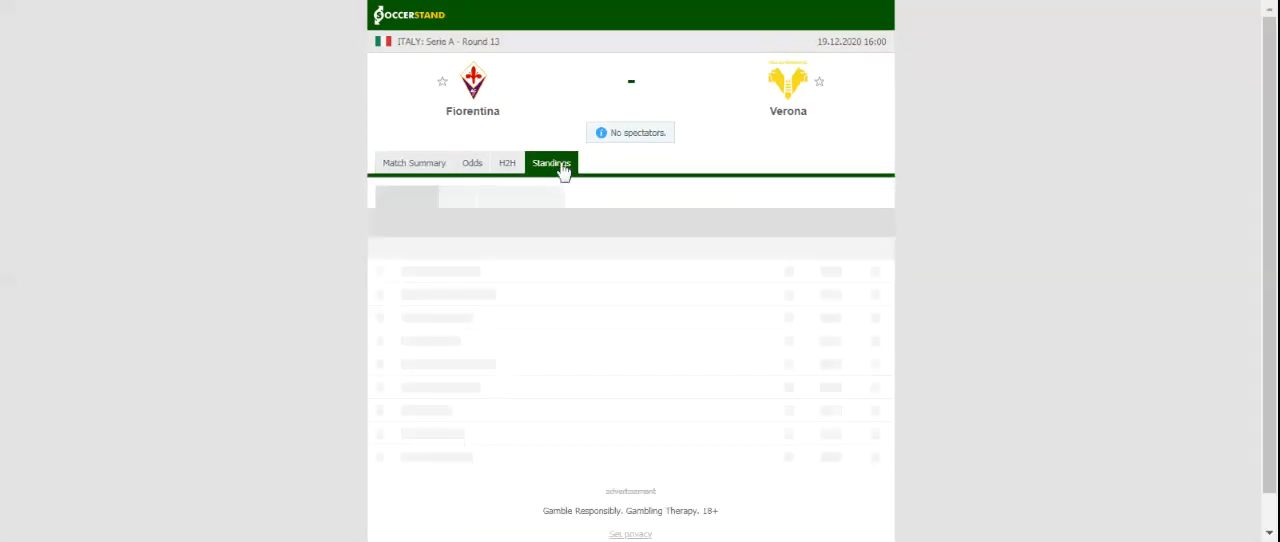
Show the overall Serie A standings table, AC Milan first and Verona seventh
{"action": "left_click", "coordinate": [551, 162]}
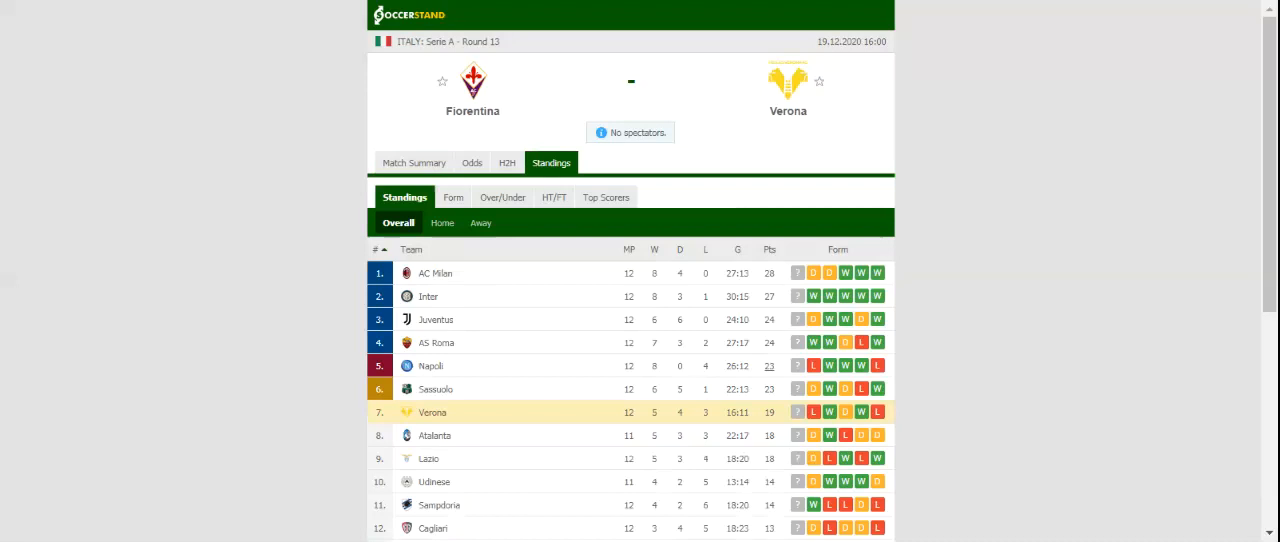
Switch to the Fiorentina vs Verona head-to-head section and let it load
{"action": "left_click", "coordinate": [514, 162]}
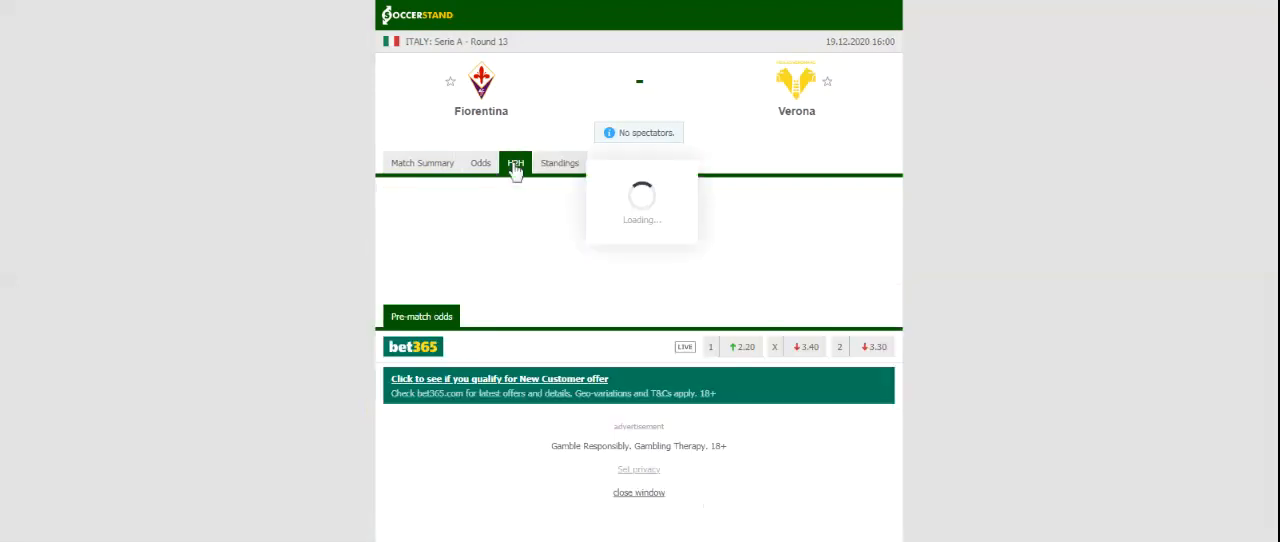